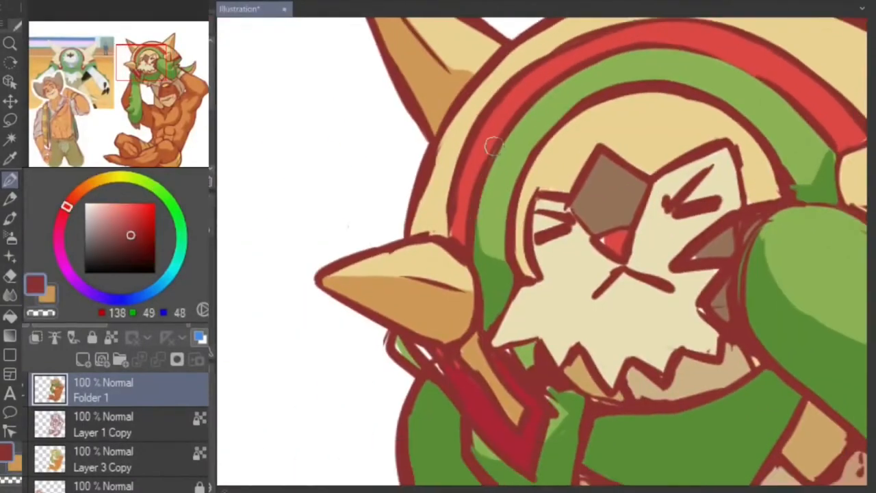
# Step: Pick muted green (R139 G170 B85) on the Color Wheel as the main colour
pyautogui.click(142, 182)
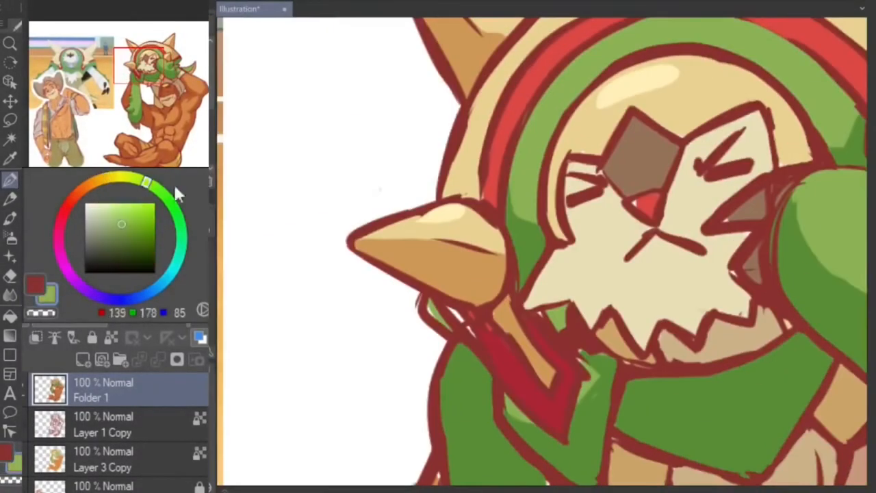